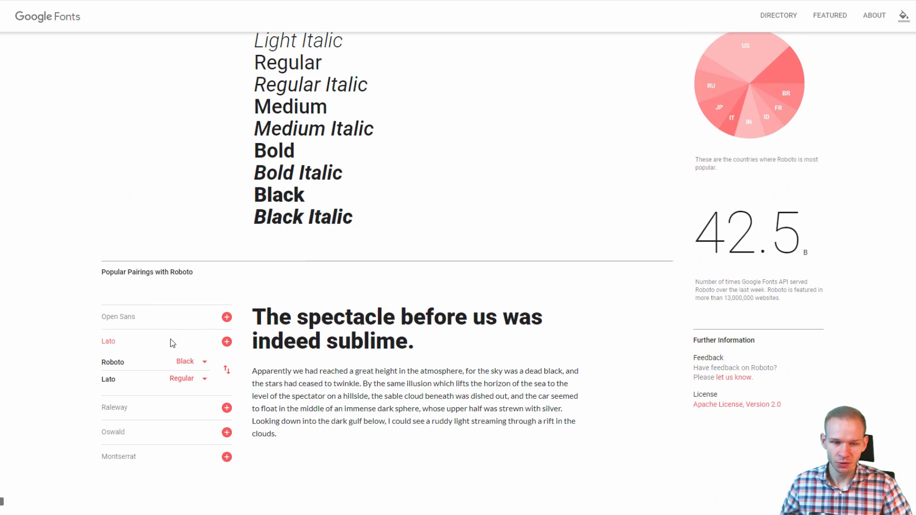
mouse_move(109, 381)
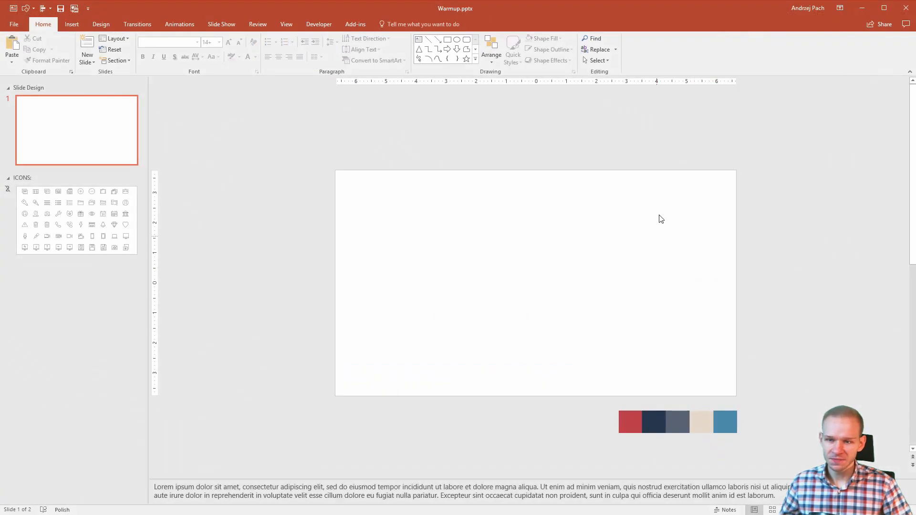
mouse_move(523, 204)
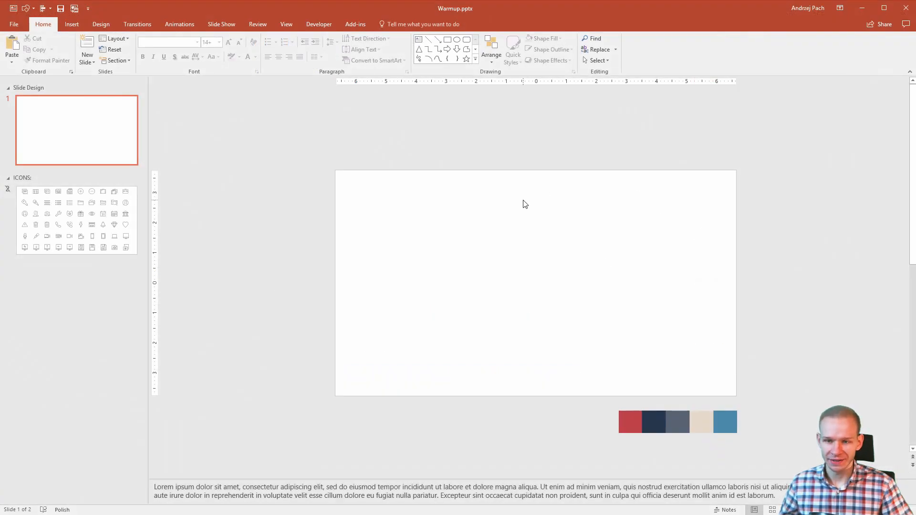
mouse_move(514, 204)
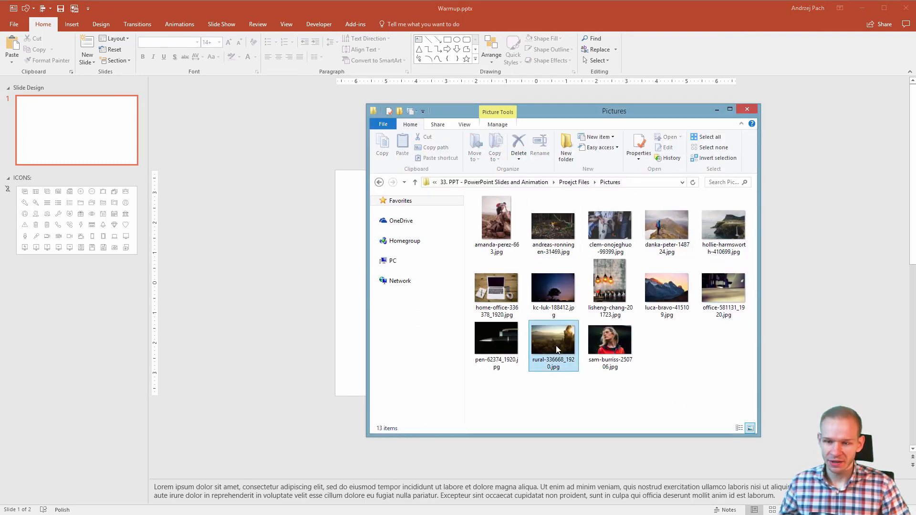
- Insert the landscape photo from the Pictures folder onto the blank slide
double_click(553, 345)
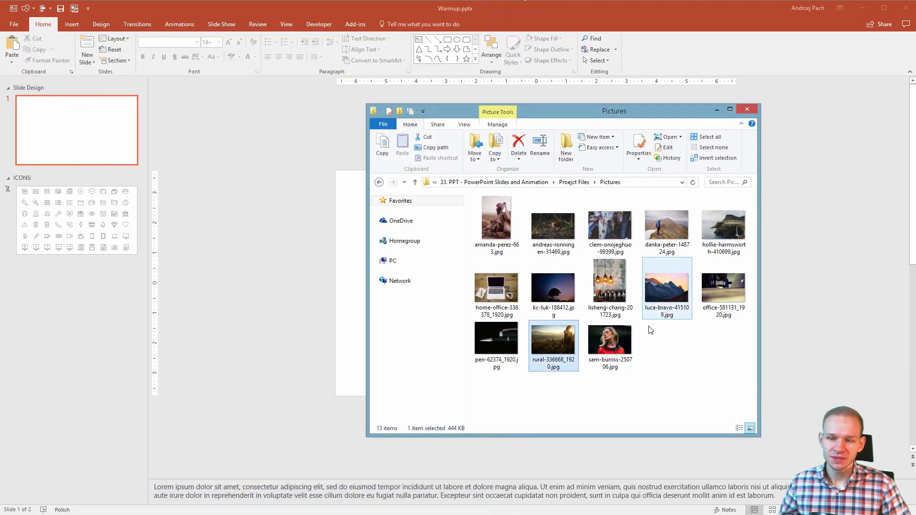
click(667, 286)
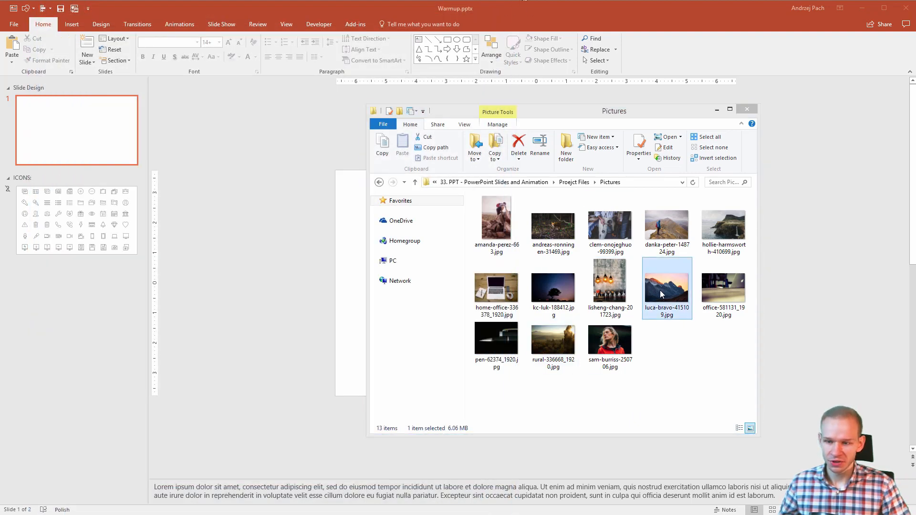
double_click(666, 286)
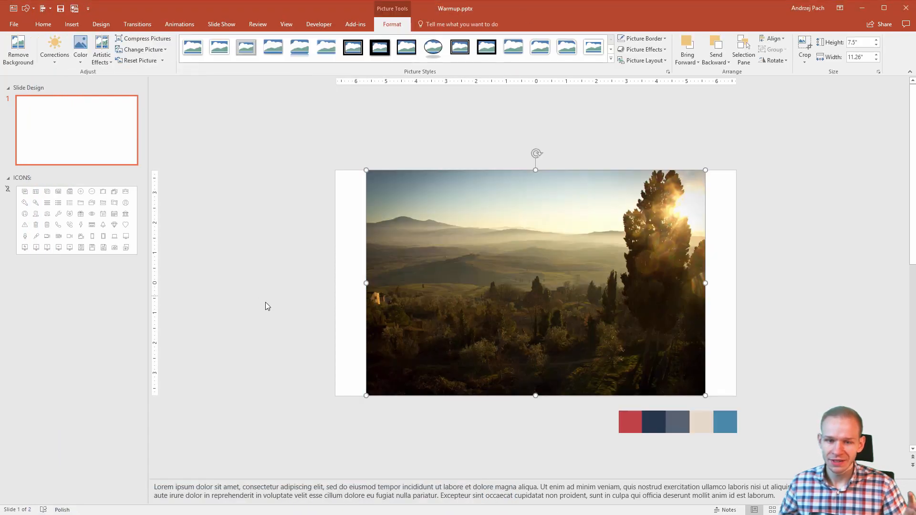
mouse_move(511, 278)
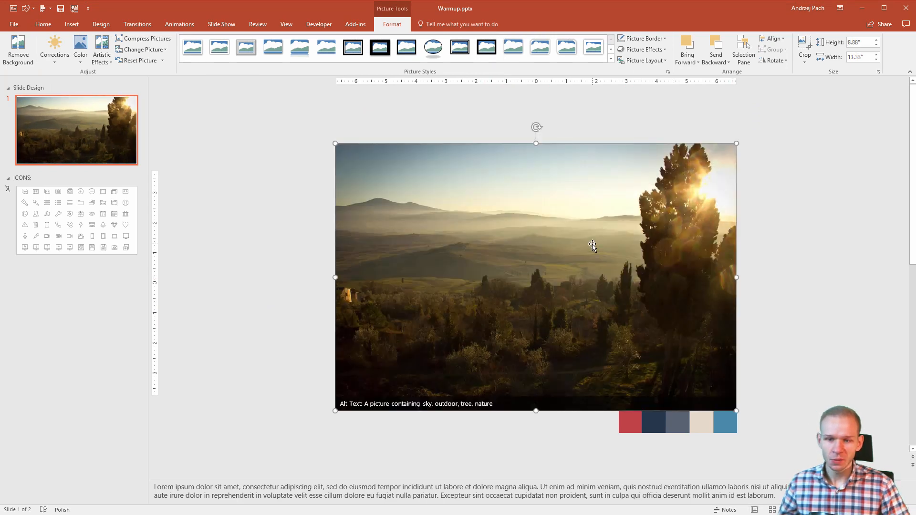
- Crop the enlarged photo so it fills the slide edge to edge
click(804, 48)
text(7.5)
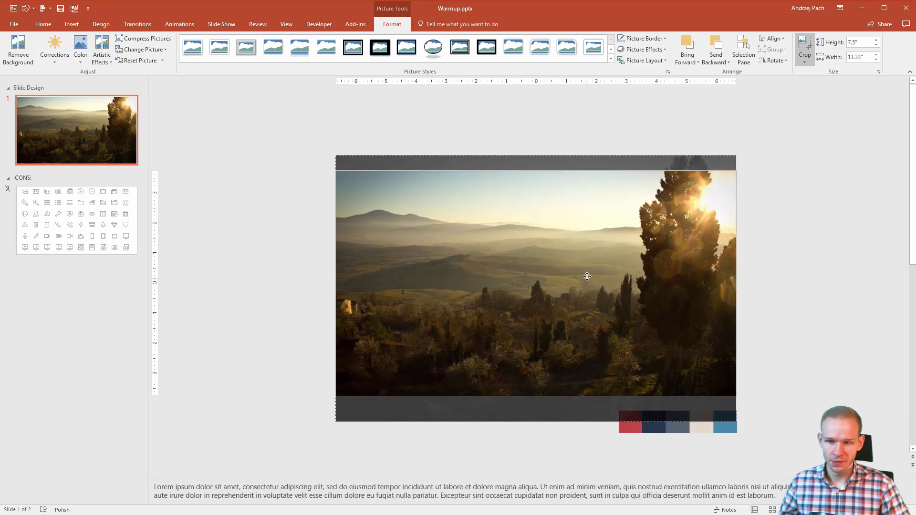
click(803, 47)
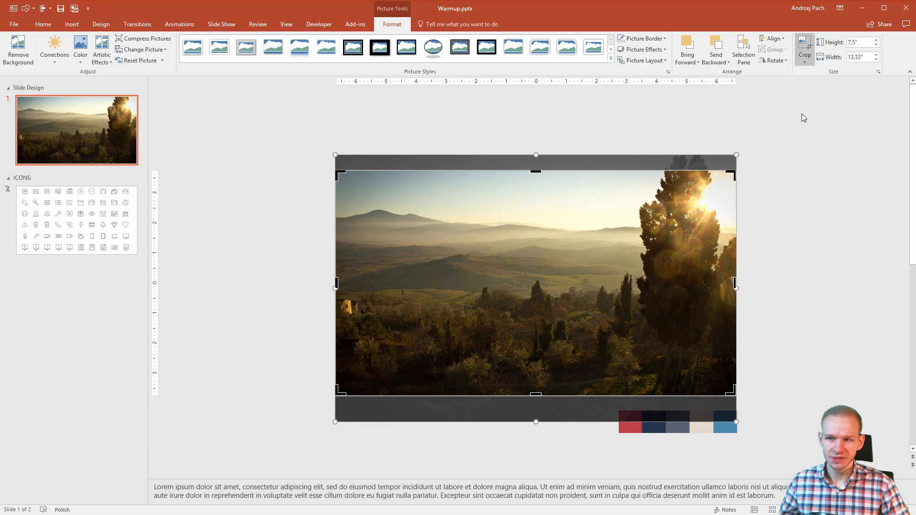
click(781, 391)
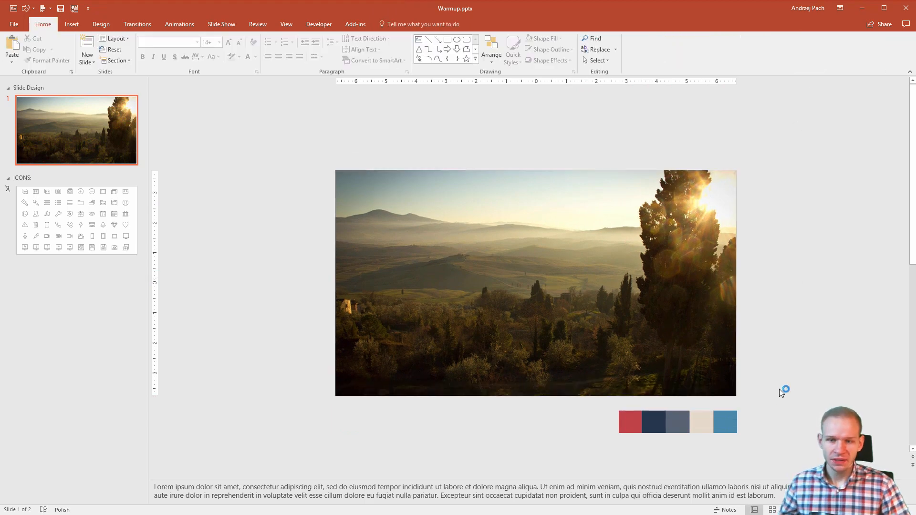
mouse_move(507, 267)
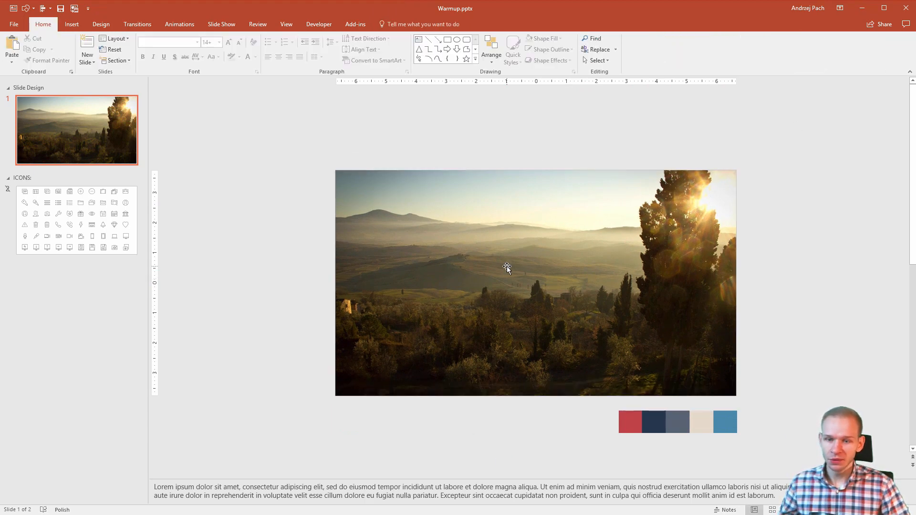
- Recolour the landscape photo to Grayscale from the Color options
click(507, 282)
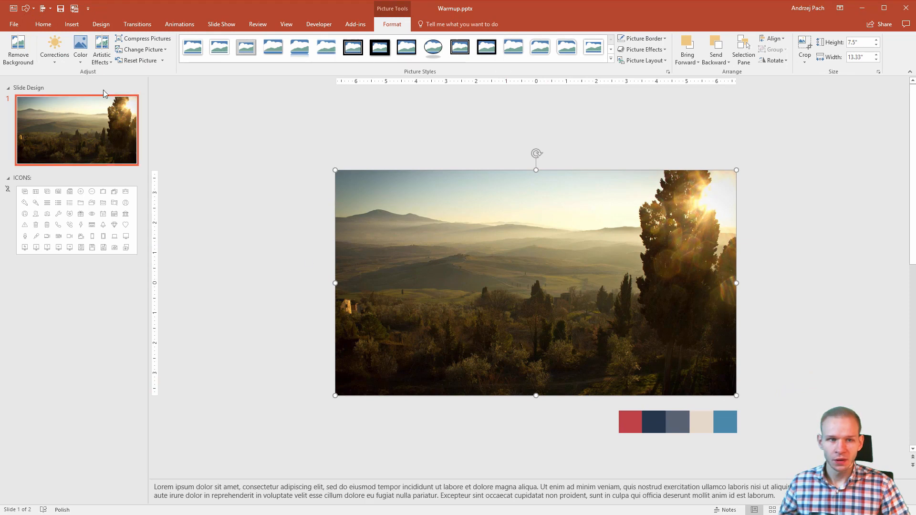
click(80, 49)
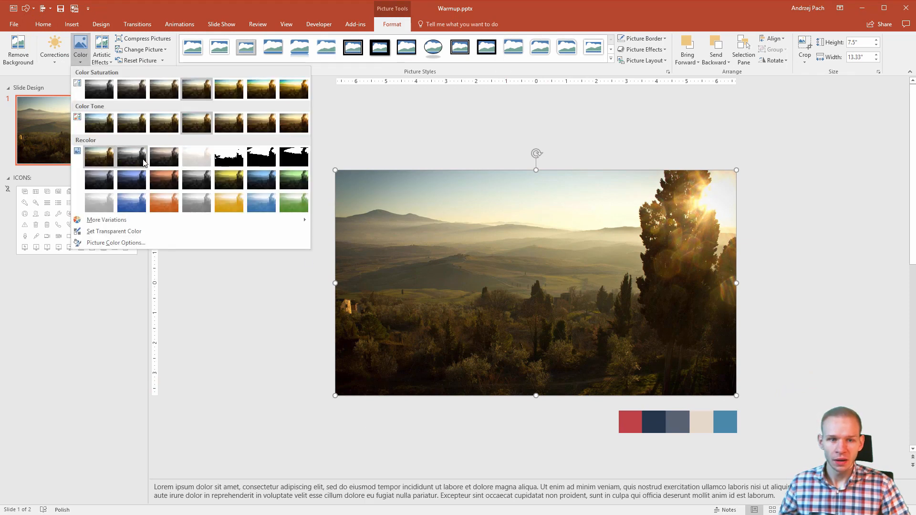
mouse_move(132, 156)
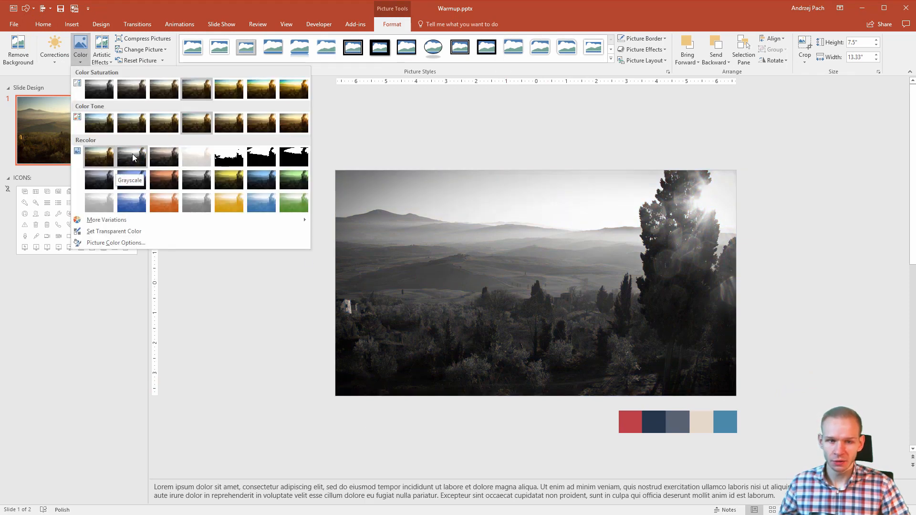
click(99, 155)
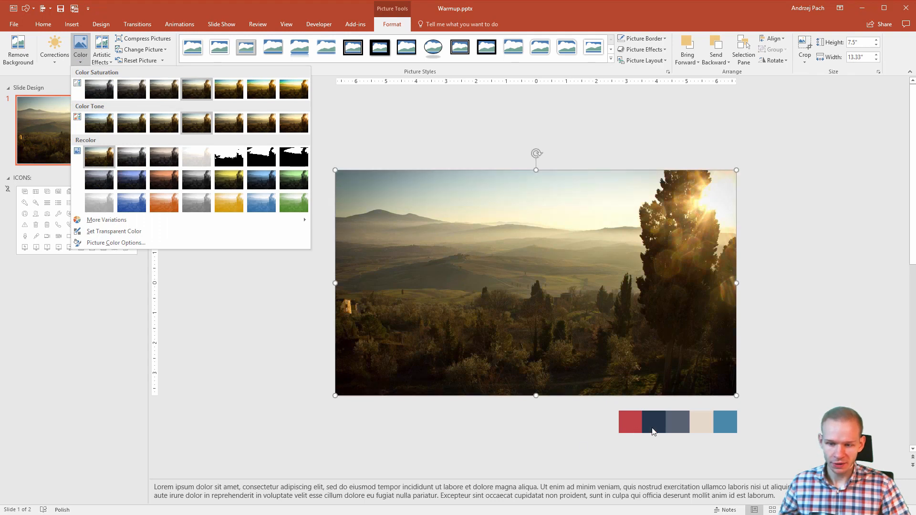
mouse_move(132, 156)
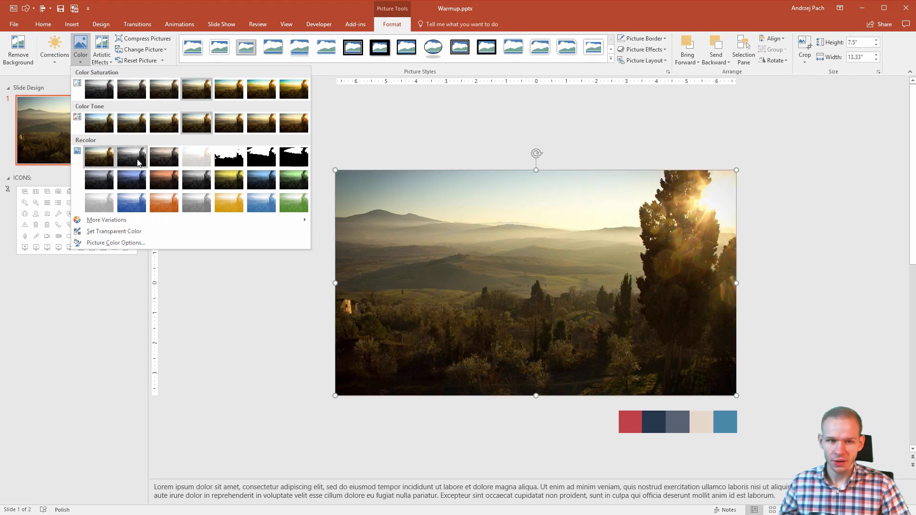
mouse_move(132, 155)
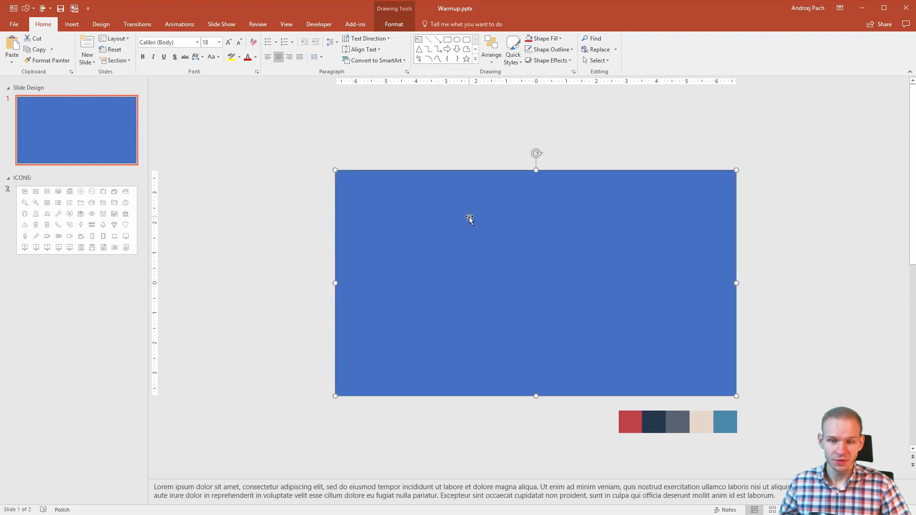
- Bring up Format Shape for the slide-covering rectangle with its Fill section expanded
right_click(469, 220)
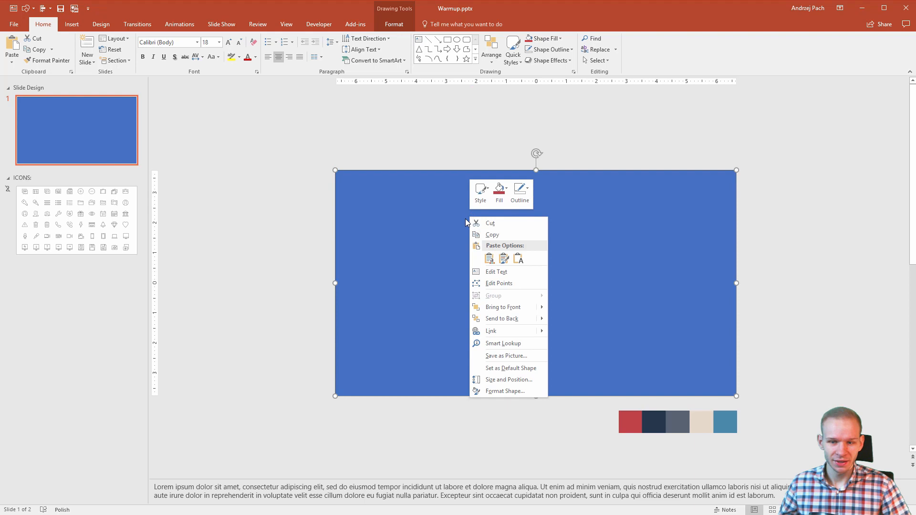
click(505, 391)
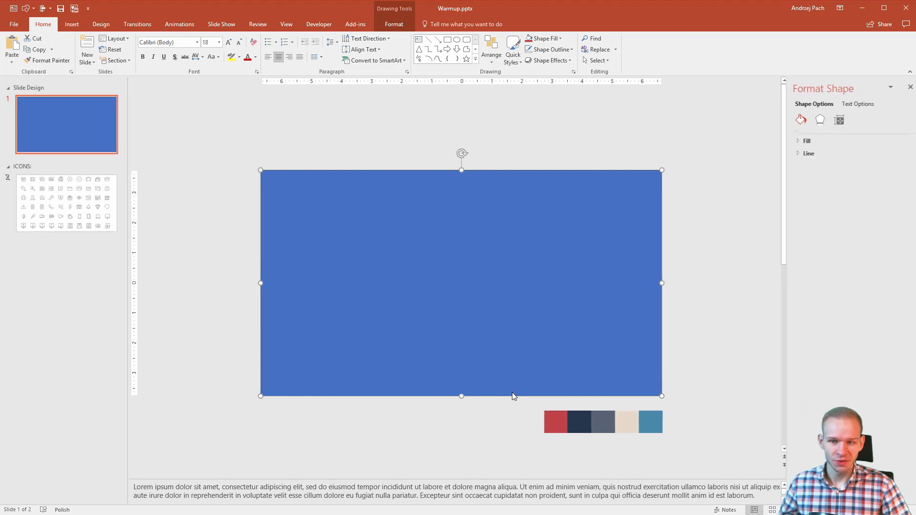
click(801, 140)
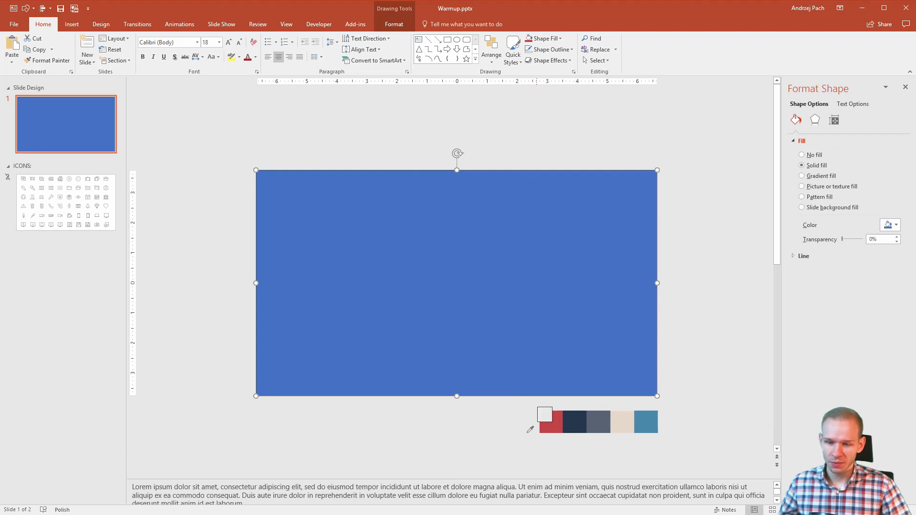
- Fill the rectangle with a horizontal 0° gradient from the eyedropped red to navy
click(551, 422)
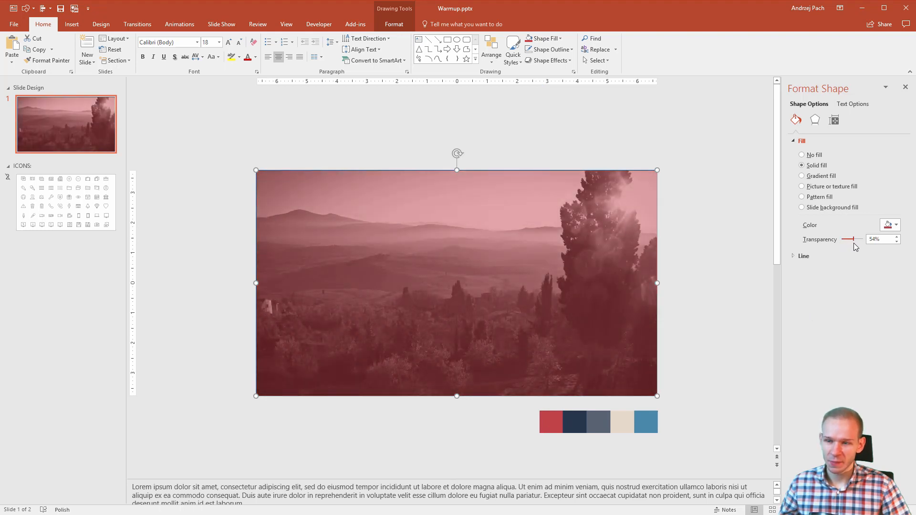
click(801, 176)
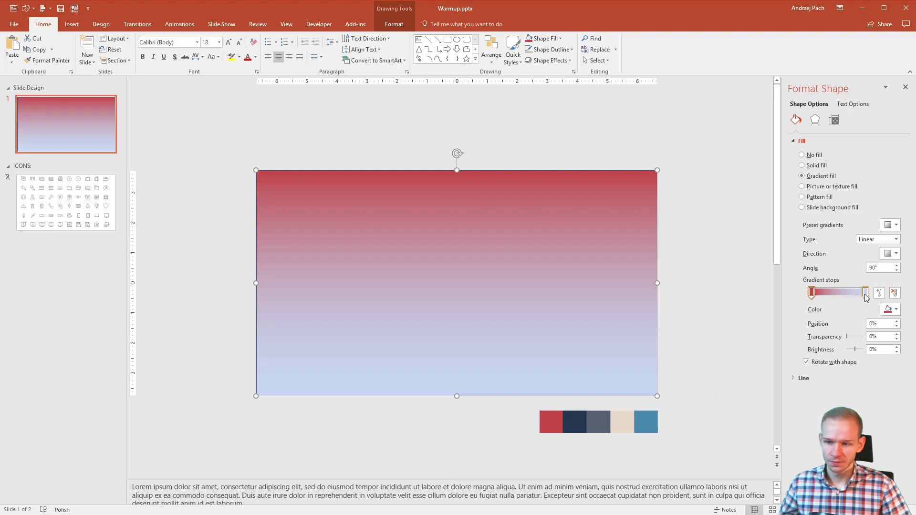
click(865, 292)
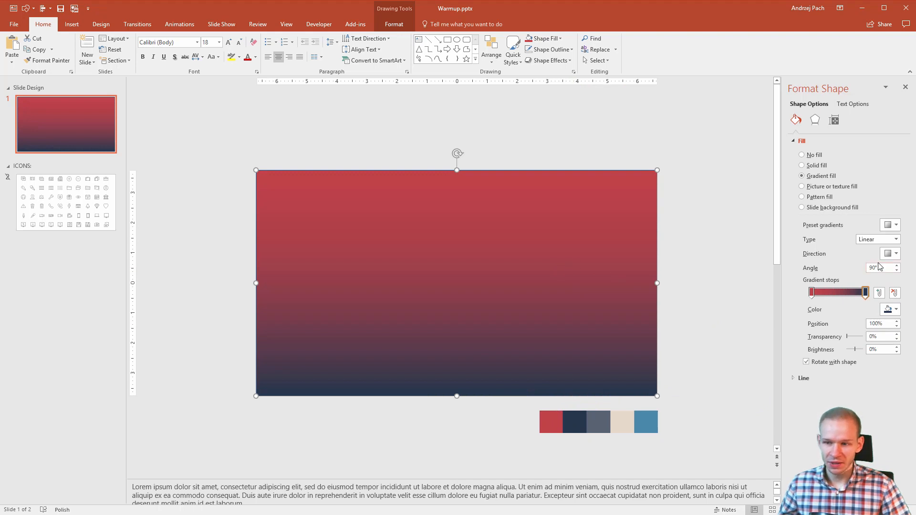
click(888, 254)
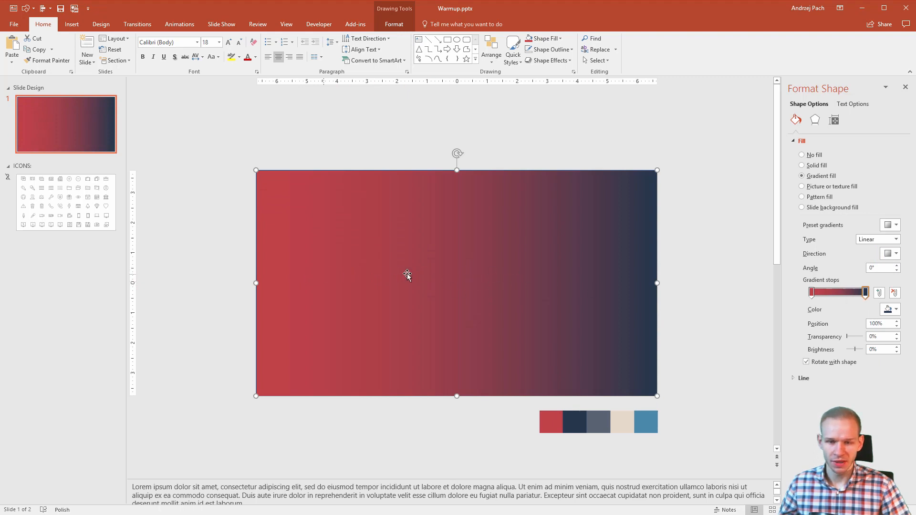
mouse_move(593, 205)
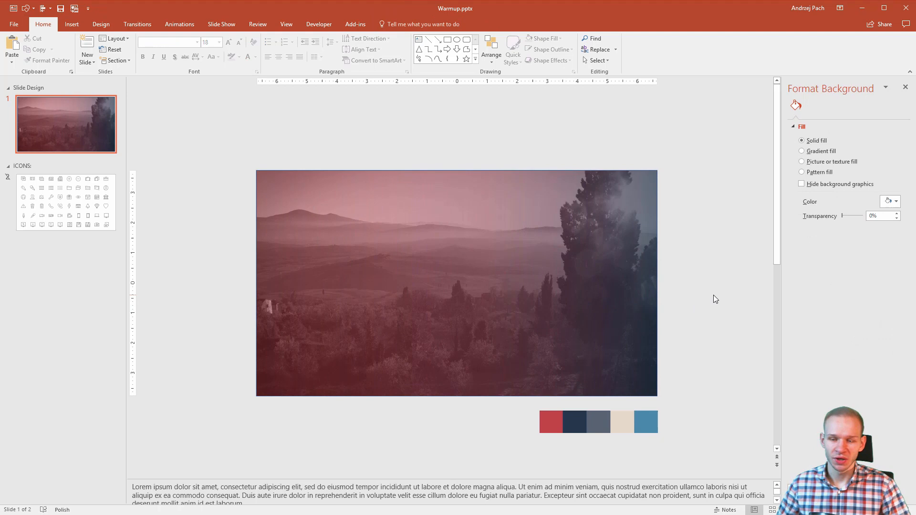
- Set the gradient overlay's Shape Outline to No Outline
click(405, 220)
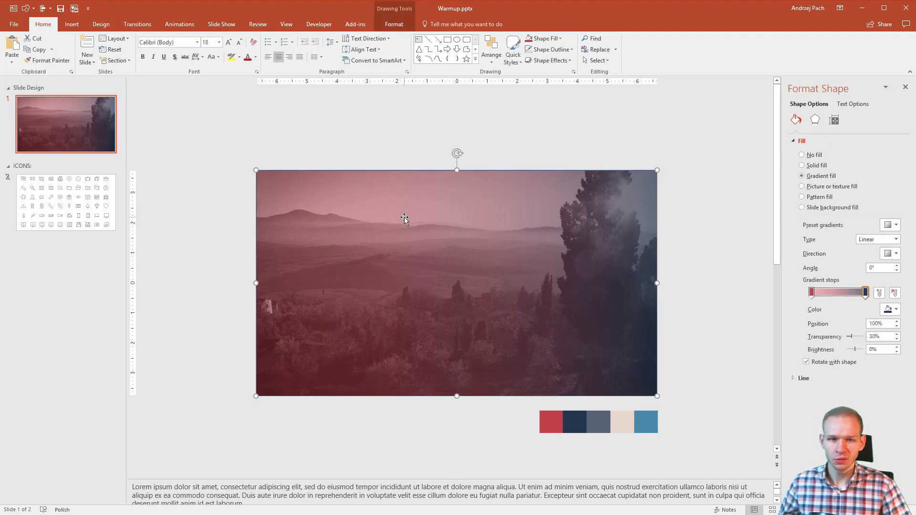
click(394, 24)
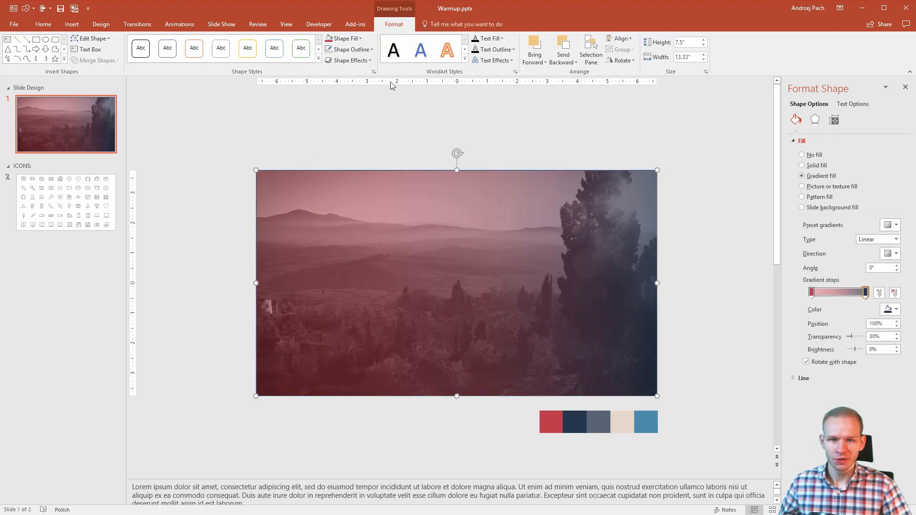
click(350, 49)
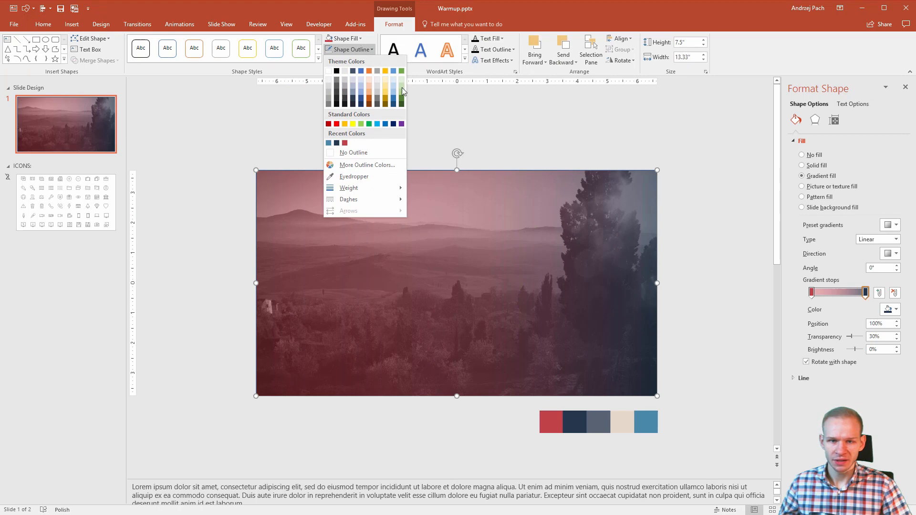
click(368, 135)
text(OUR DE)
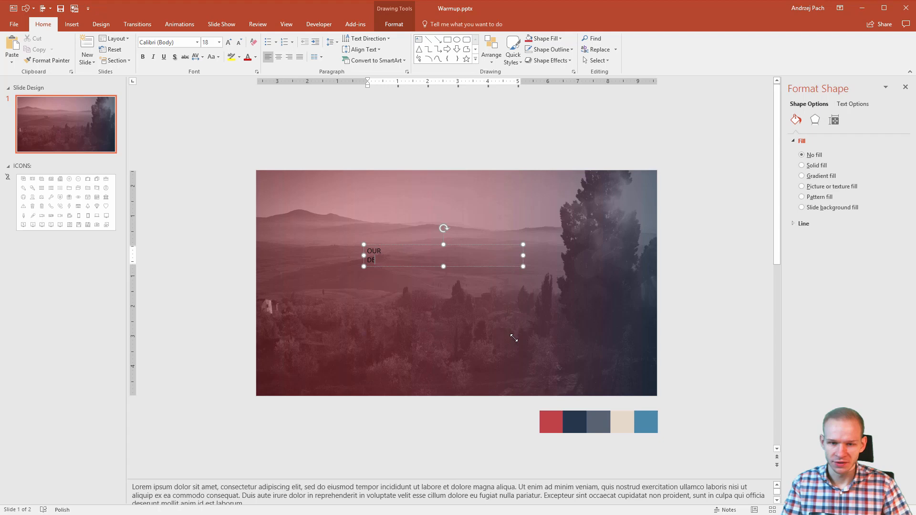
- Finish the title as 'OUR DESIGN' and centre the white text in its box
text(SIGN)
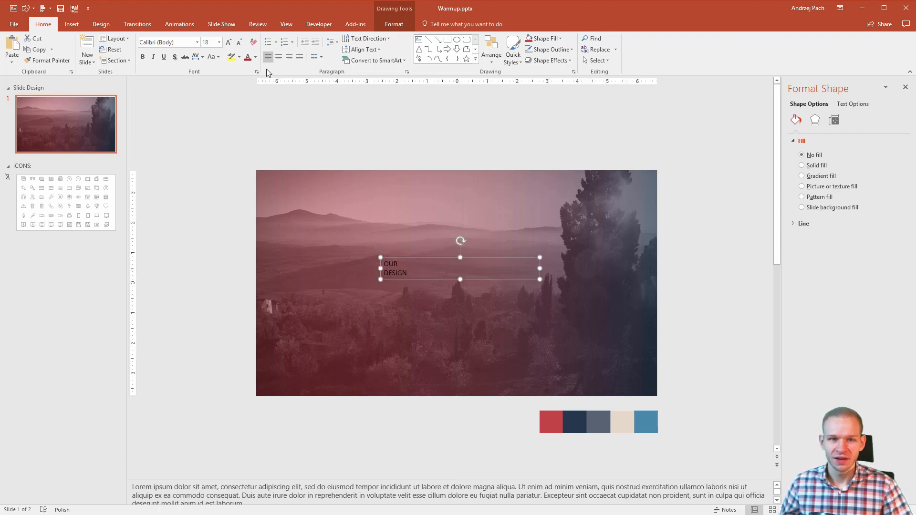
click(277, 57)
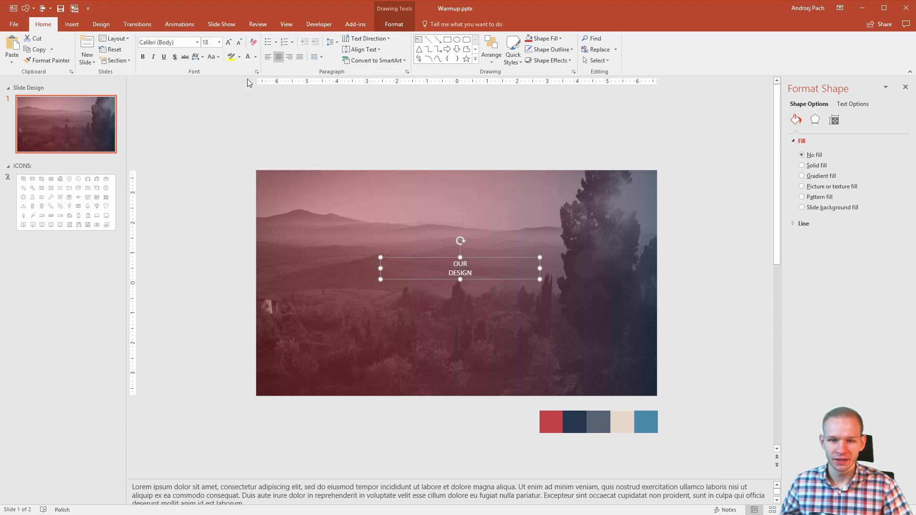
mouse_move(66, 460)
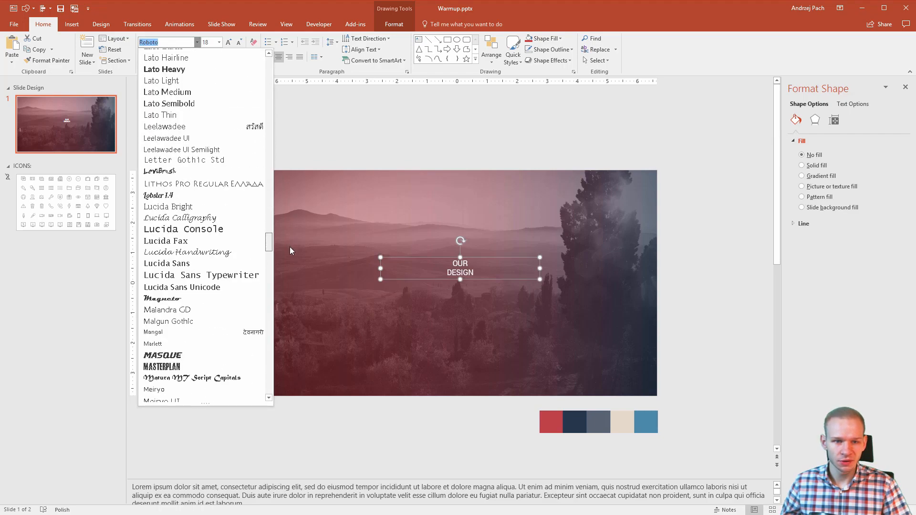
- Set the title in Roboto Black and enlarge it toward 88 pt
scroll(down, 3)
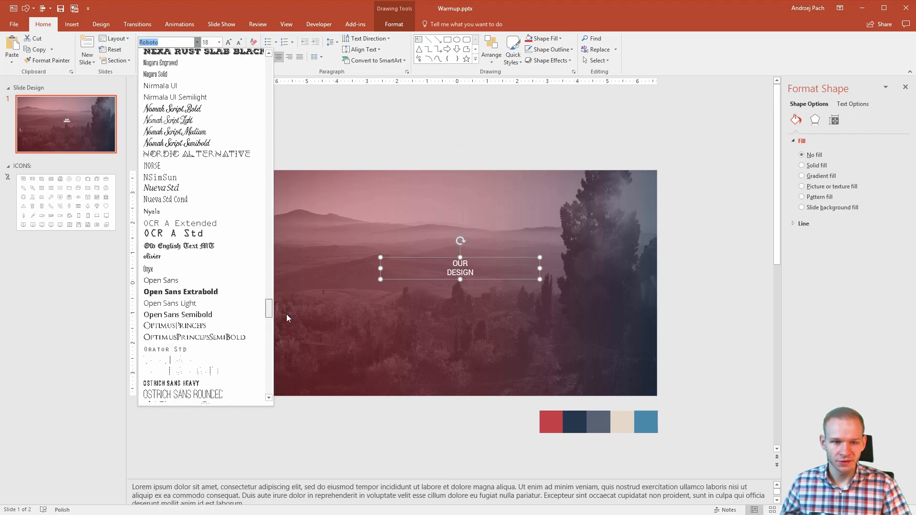
scroll(down, 3)
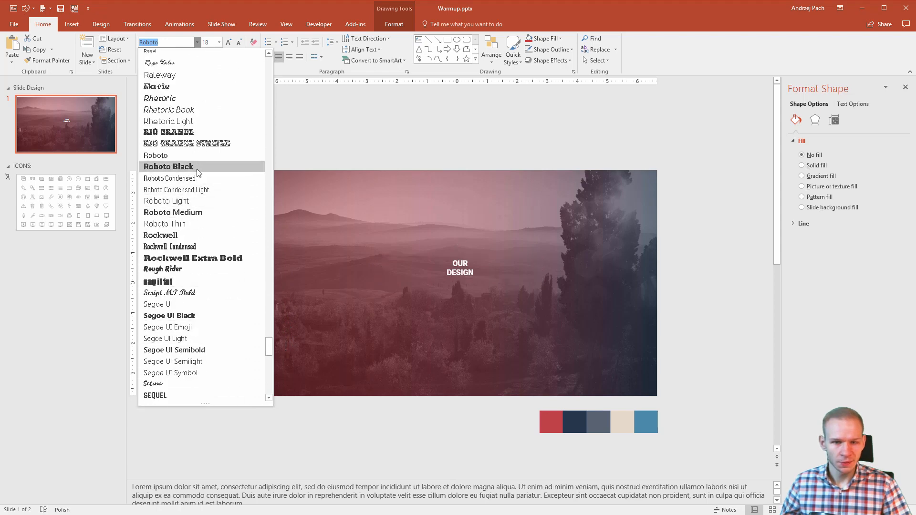
click(168, 166)
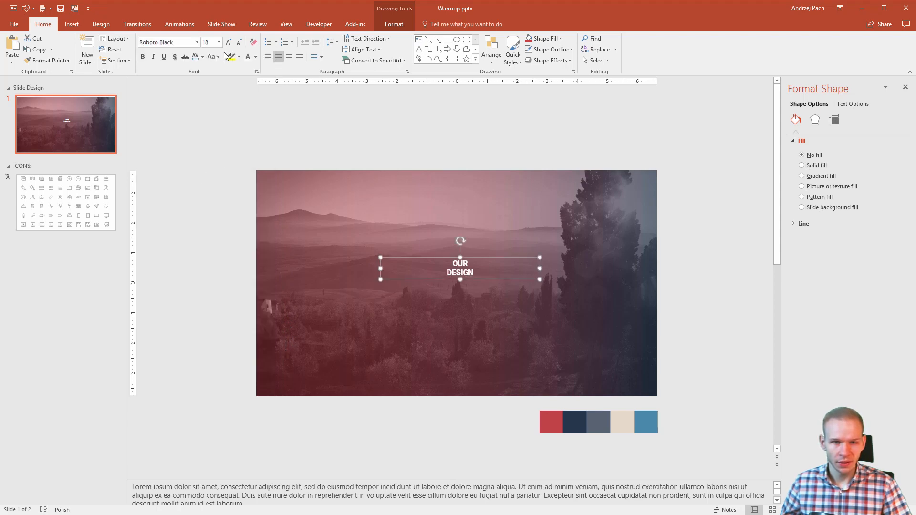
click(228, 42)
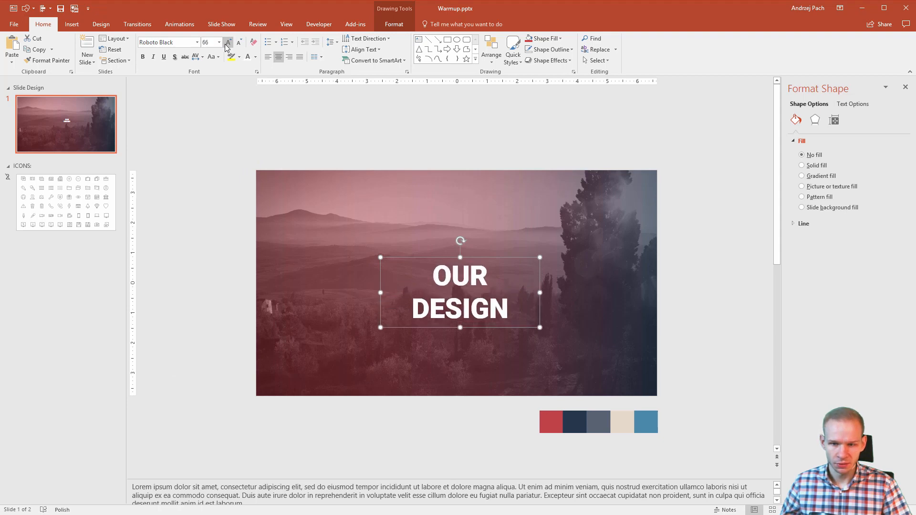
click(228, 42)
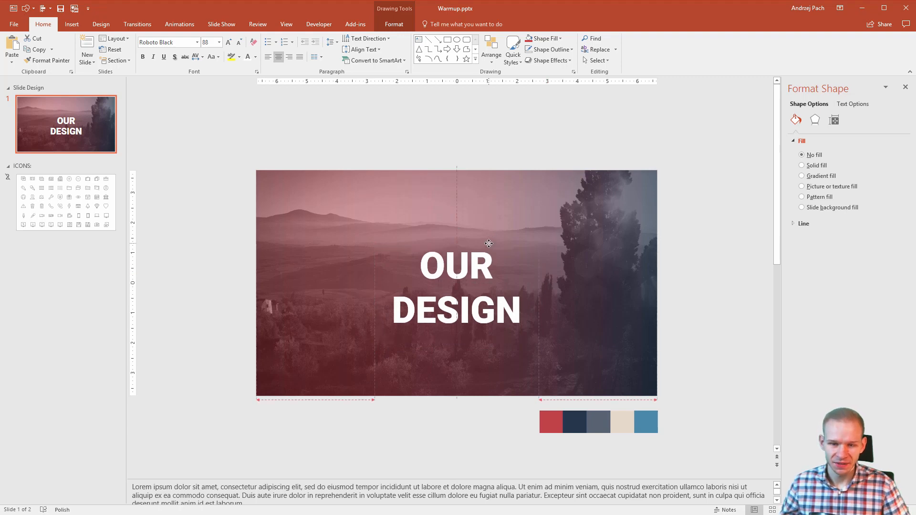
- Duplicate the title as a 'Better.design' subtitle in regular Lato at a smaller size
click(456, 286)
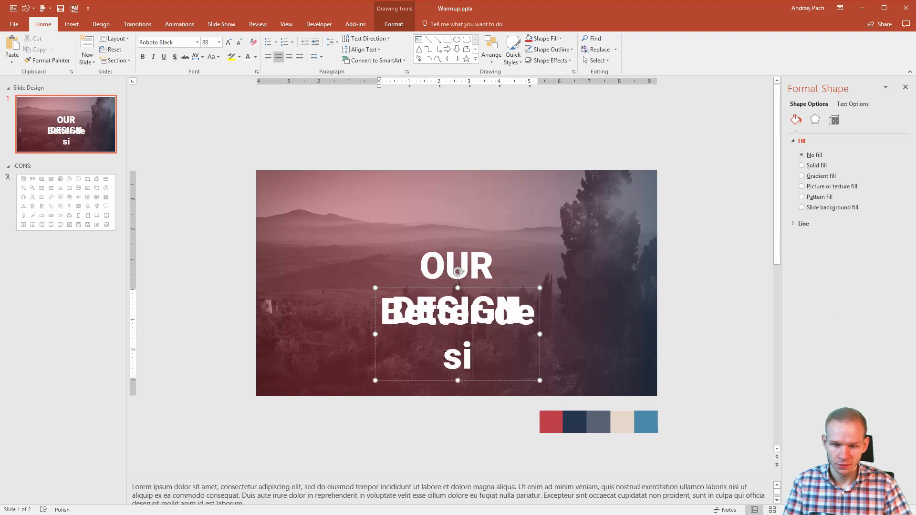
text(gn)
click(169, 42)
text(Lato)
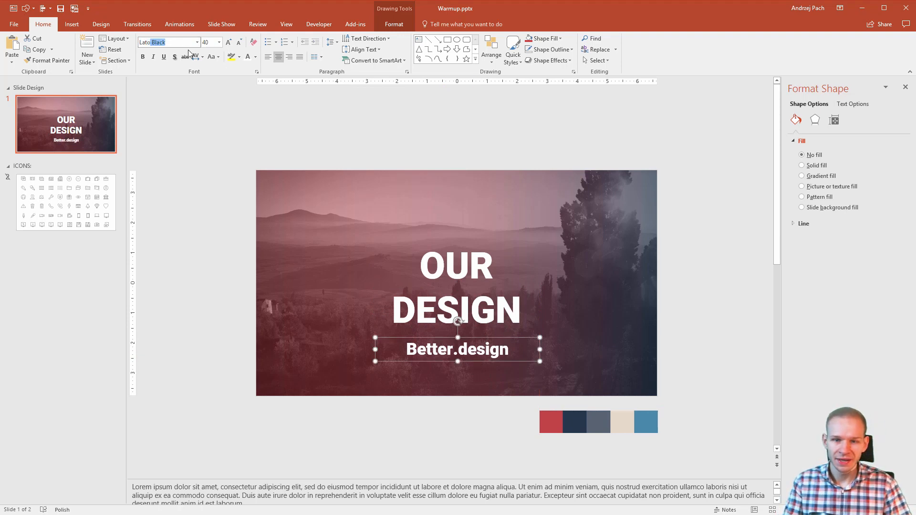
click(143, 56)
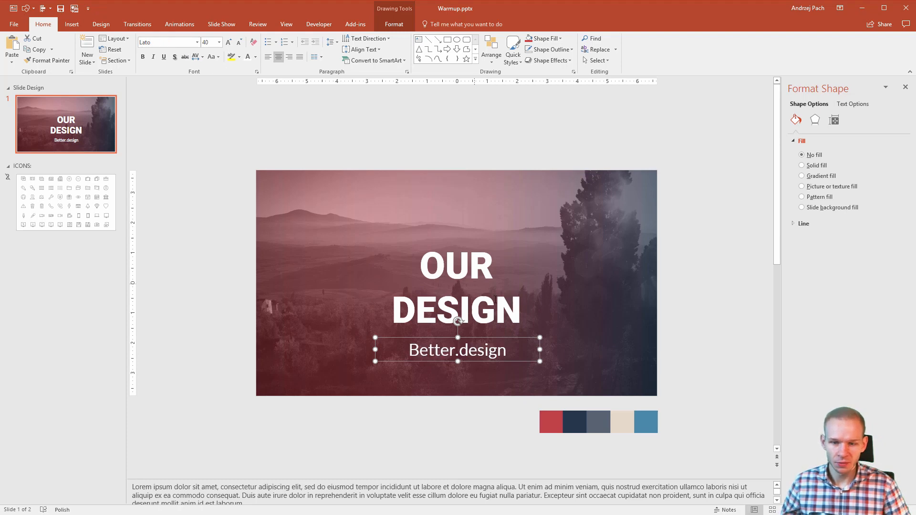
click(239, 42)
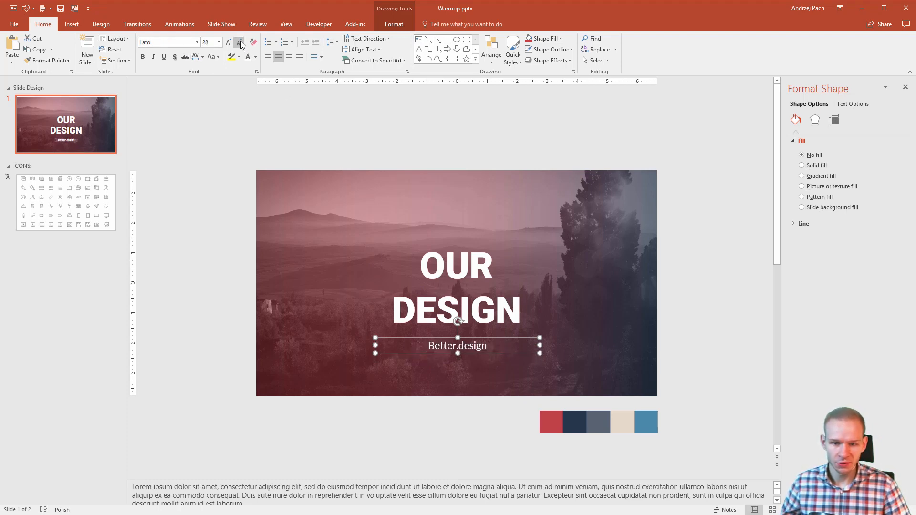
click(238, 41)
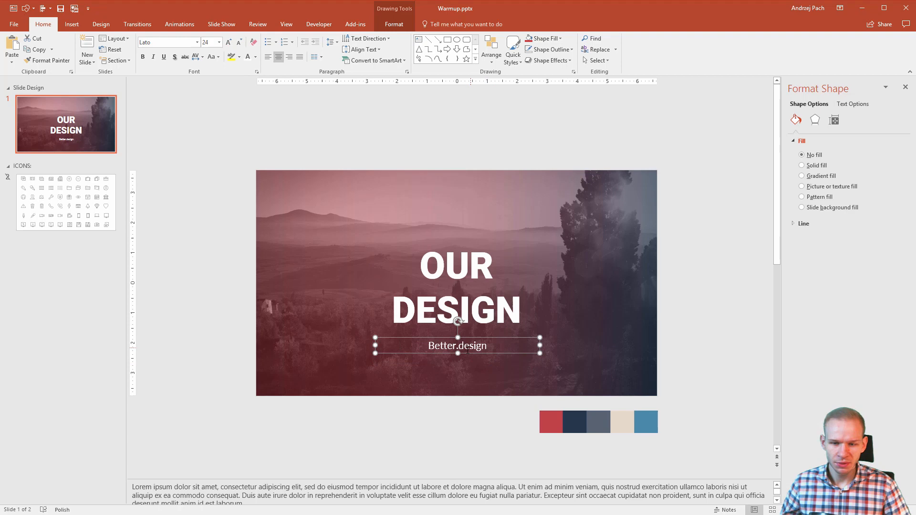
mouse_move(292, 121)
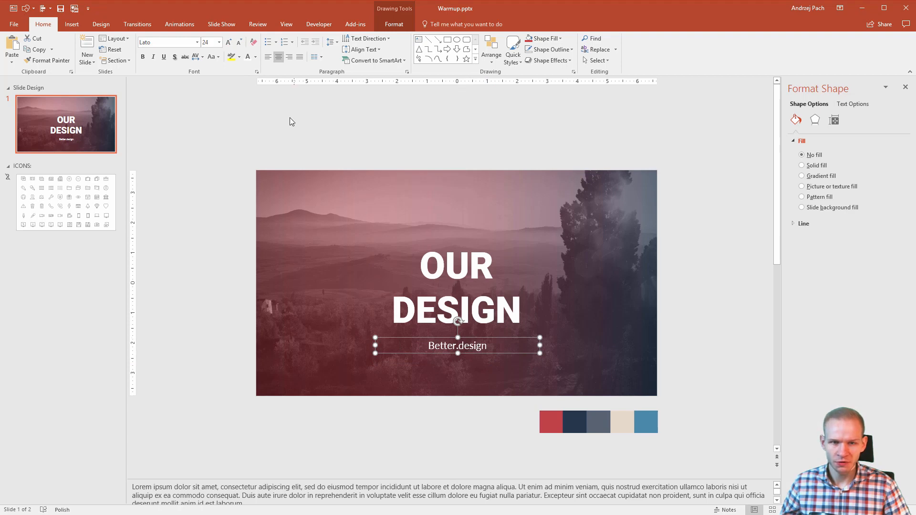
- Colour the subtitle red as 'Better presentations' and sentence-case the title to 'Our Design'
click(255, 56)
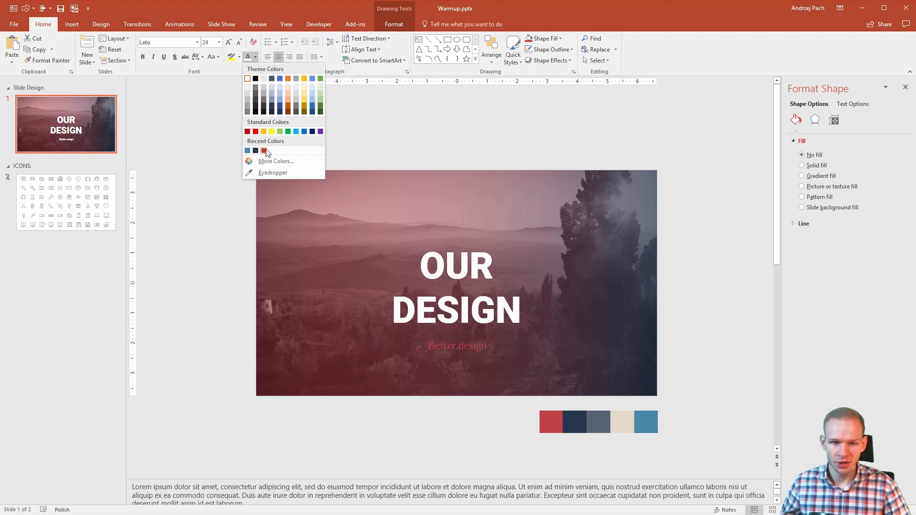
mouse_move(264, 151)
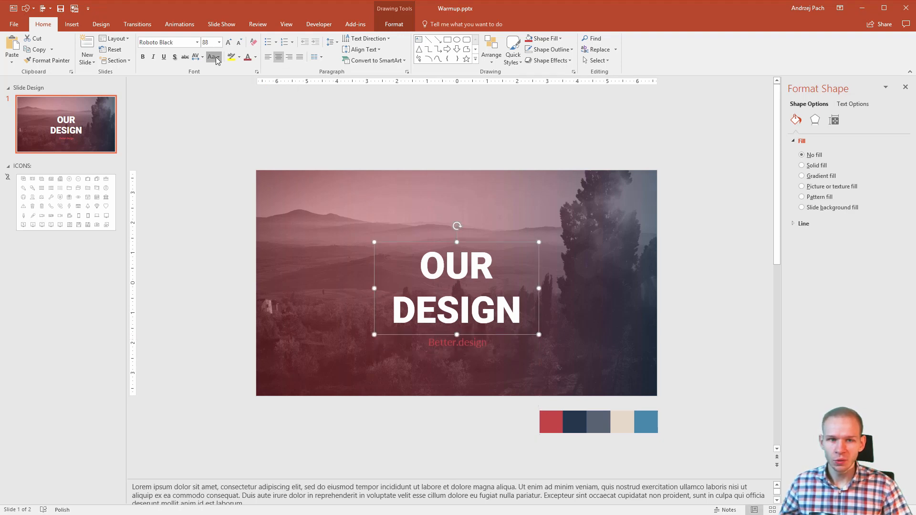
click(212, 57)
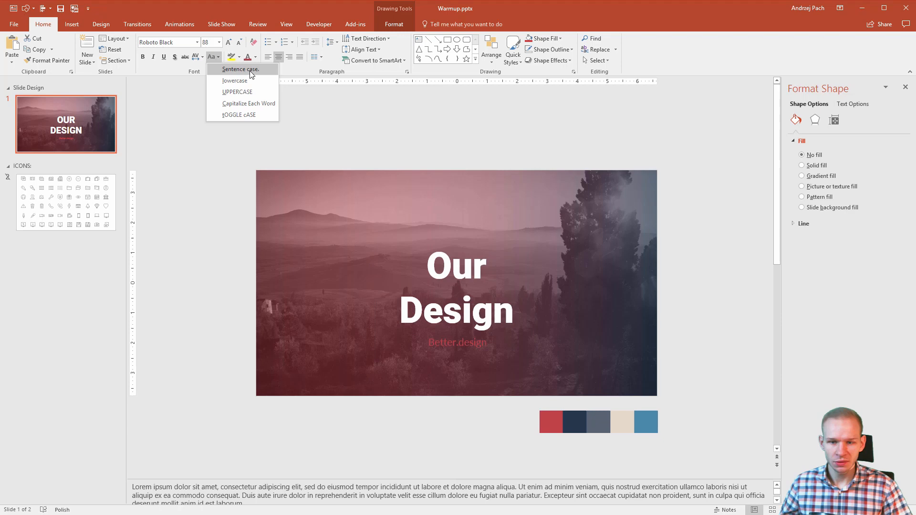
click(239, 69)
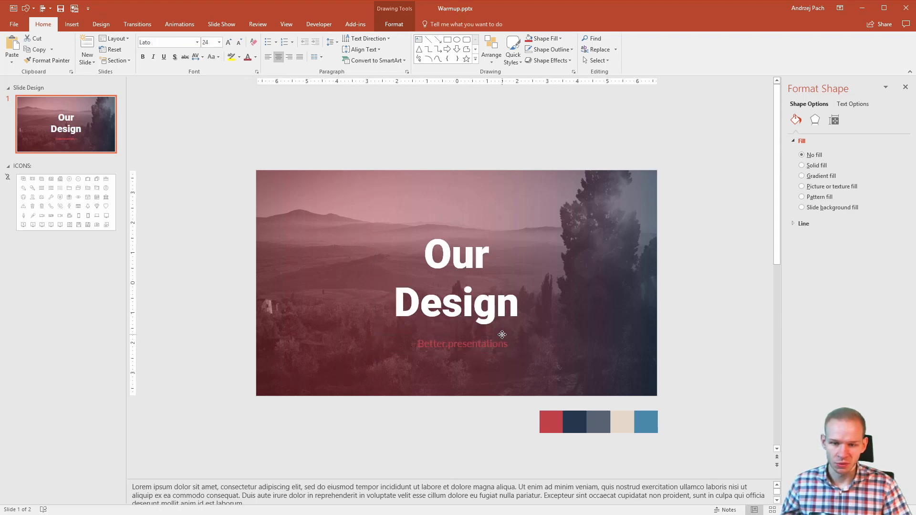
click(461, 342)
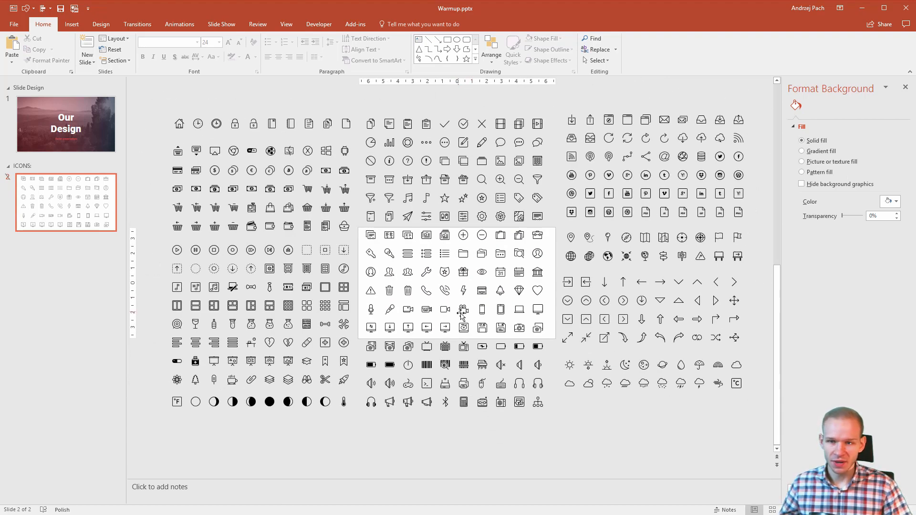
- Copy the rocket icon from the icon collection on the ICONS slide
click(66, 123)
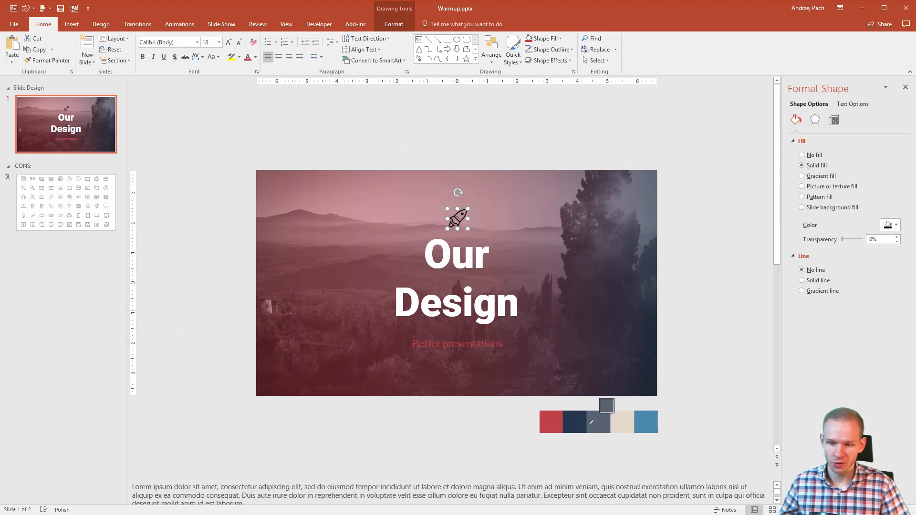
- Recolour the pasted rocket with the red palette swatch and widen the title box
click(550, 421)
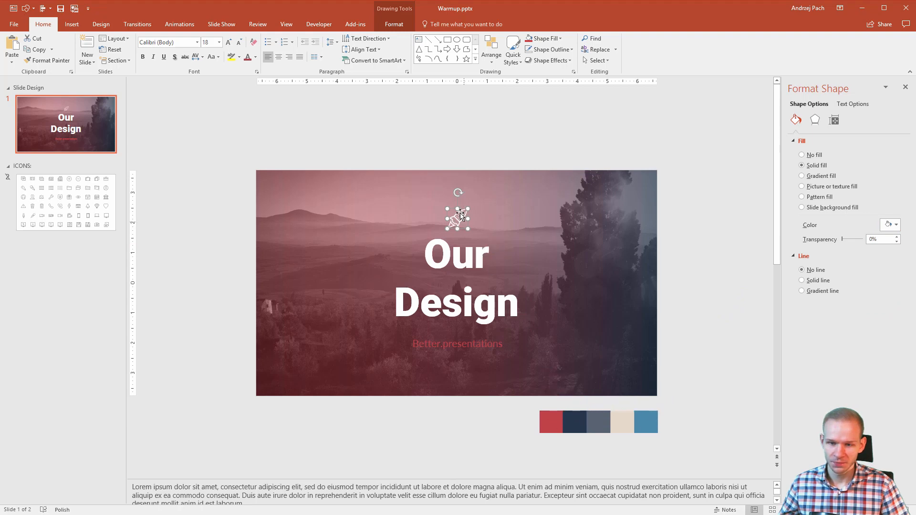
click(890, 224)
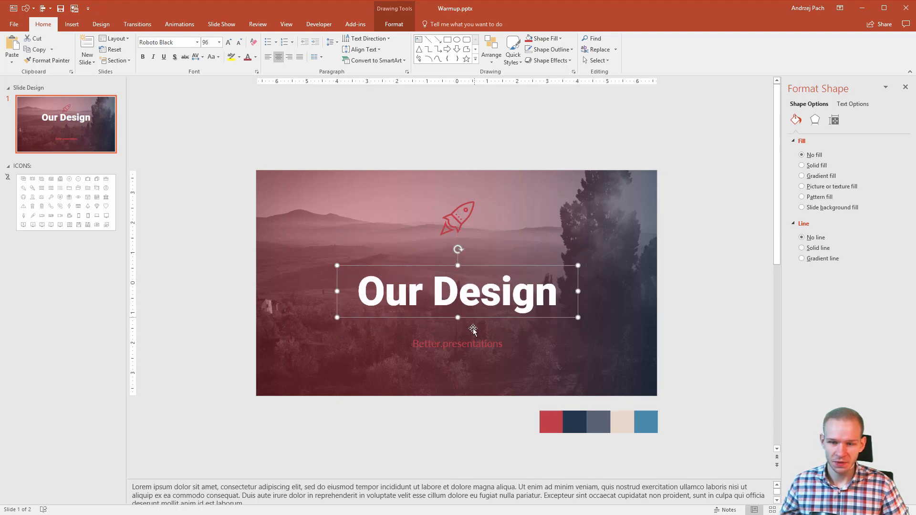
- Enlarge the rocket and pull the 'Better presentations' subtitle up under the title
click(464, 253)
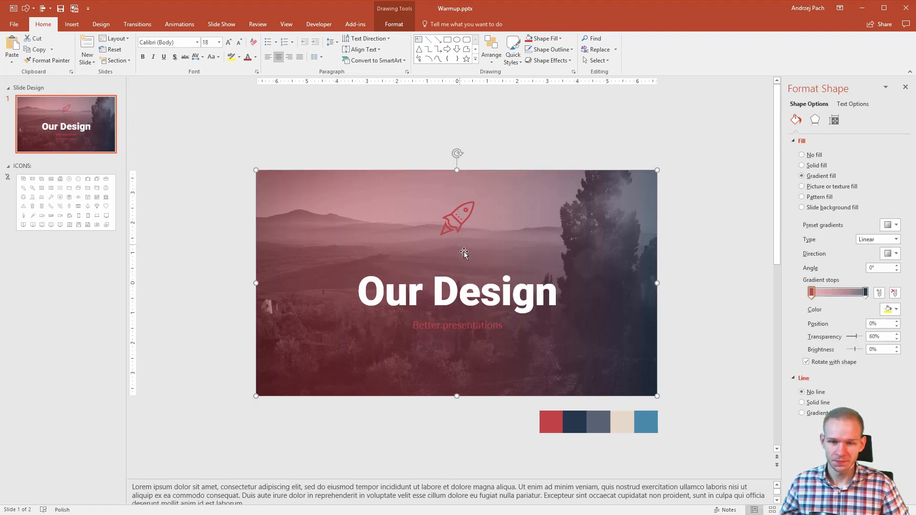
click(801, 165)
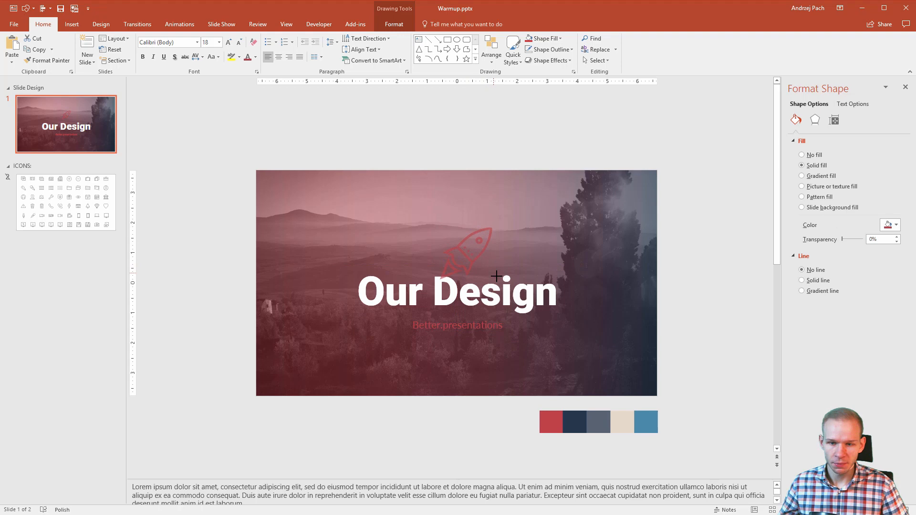
click(468, 257)
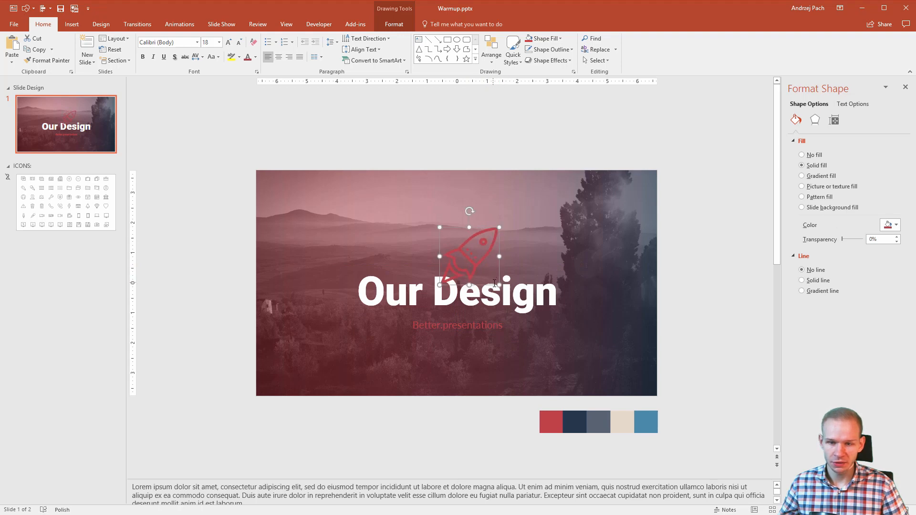
click(457, 289)
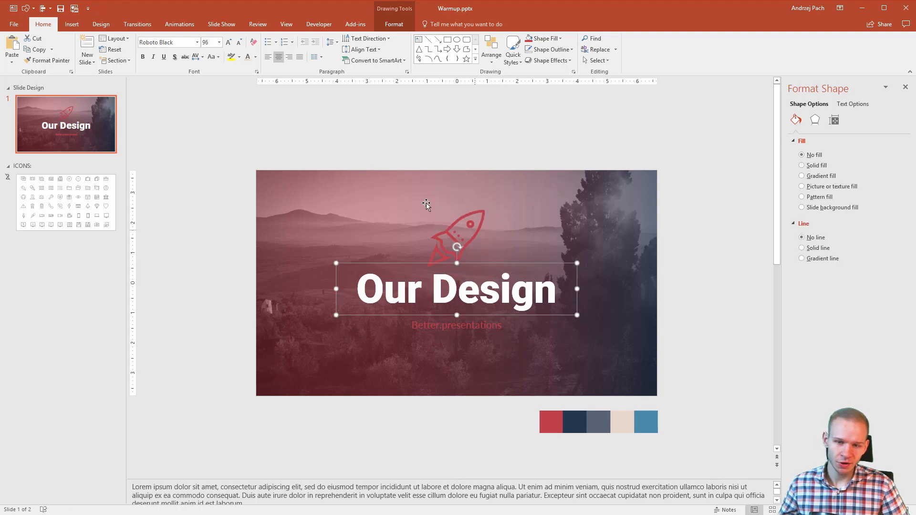
click(802, 175)
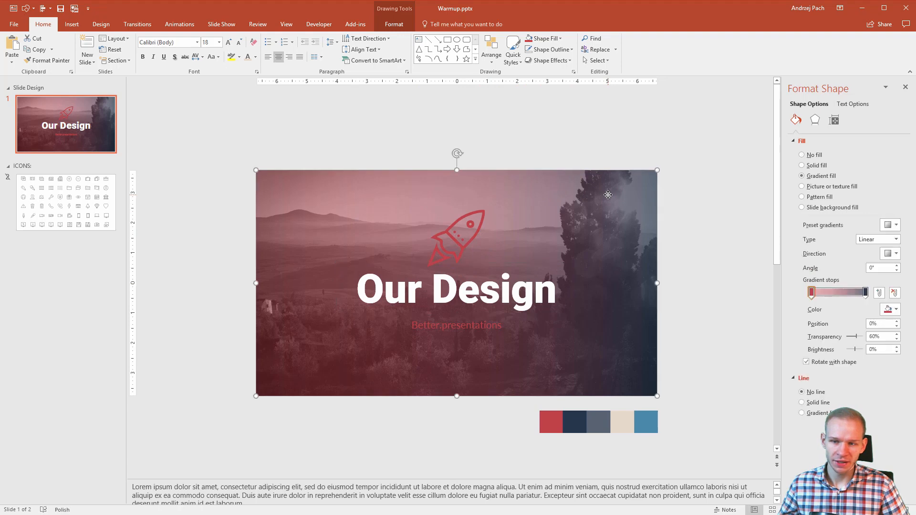